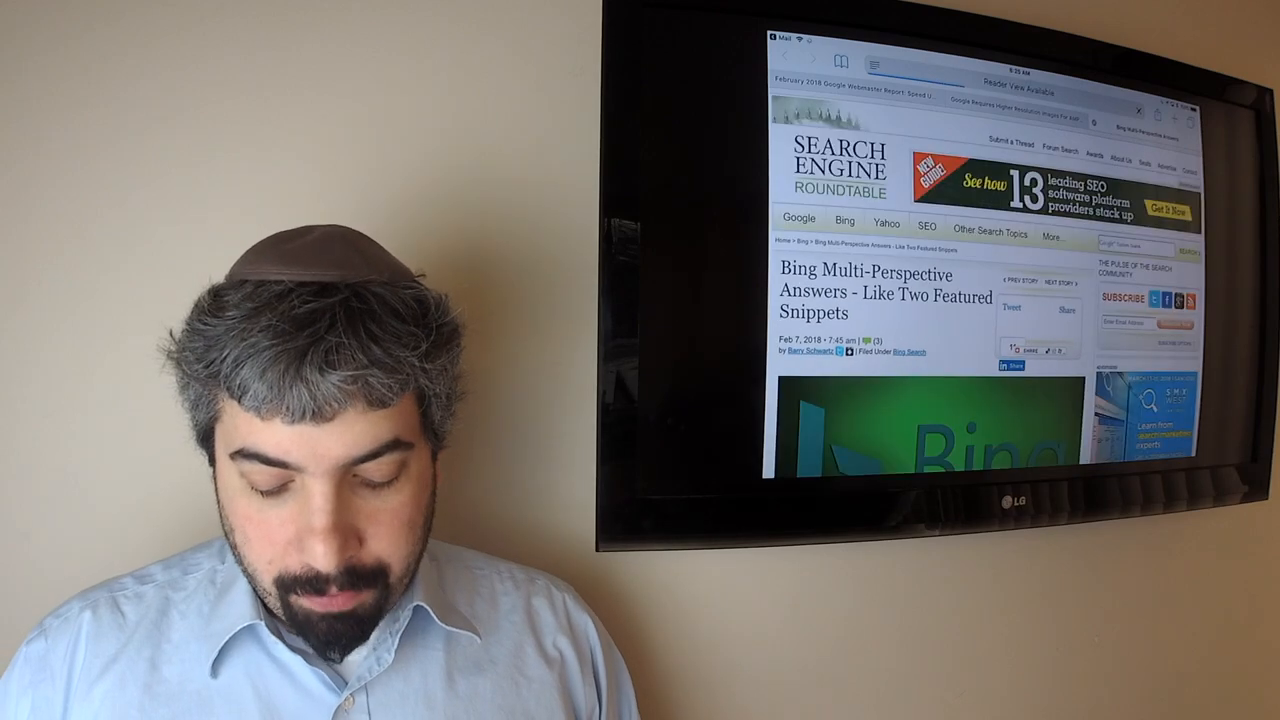
pyautogui.scroll(-3)
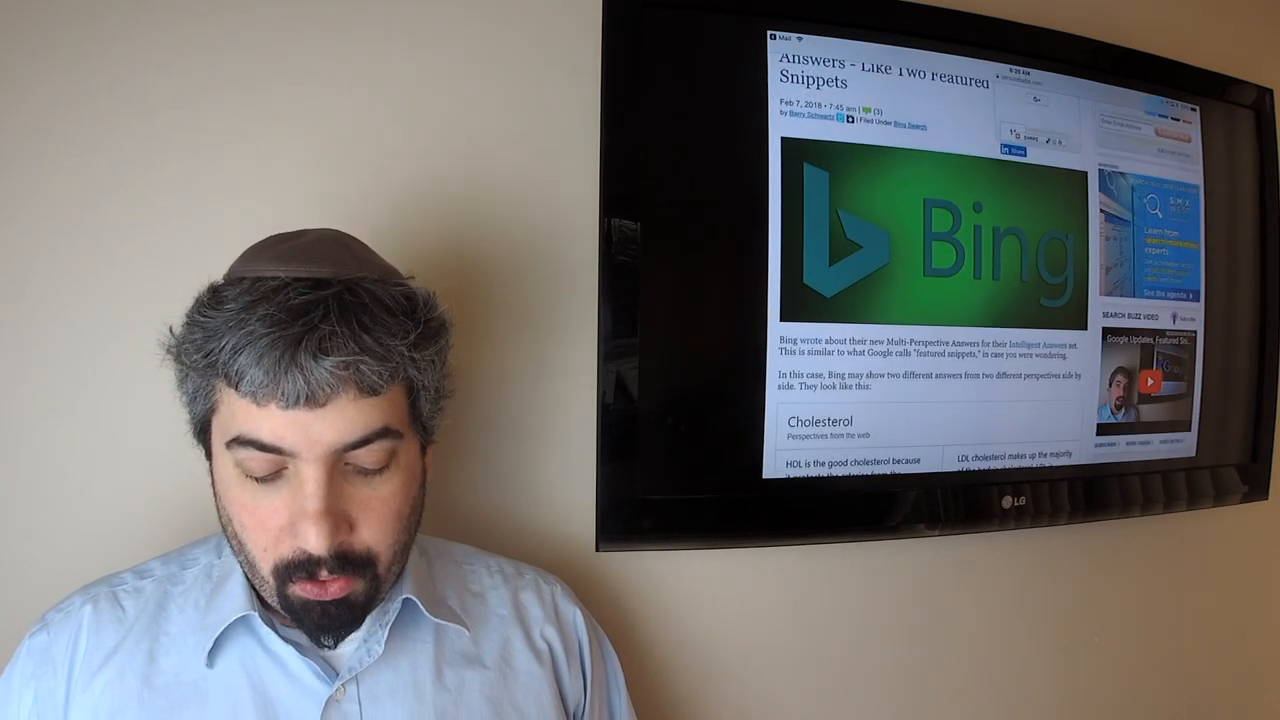
pyautogui.scroll(-3)
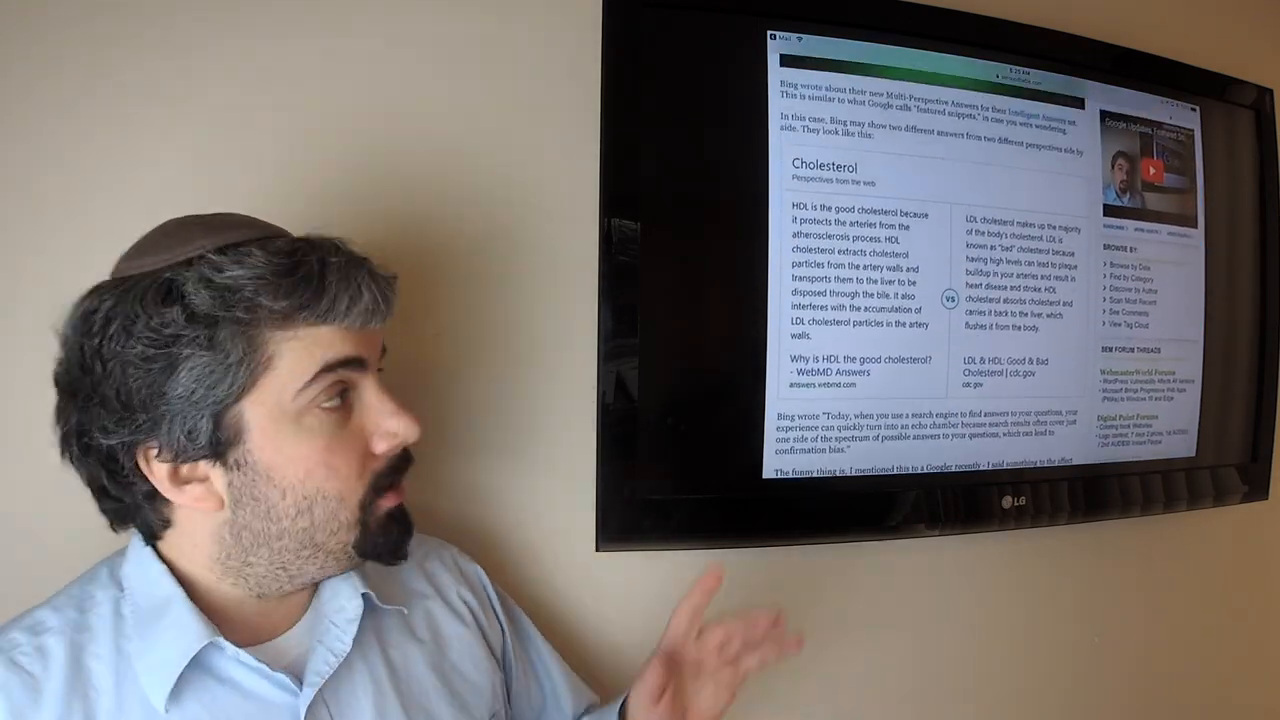